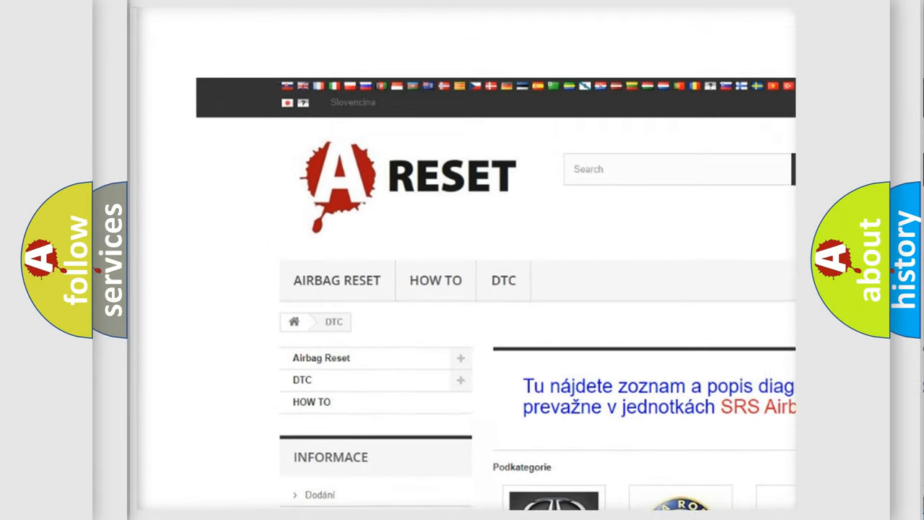
Step: Enter the FIAT DTC list and scroll to the B1 codes where B1003-13 appears
scroll("up", 3)
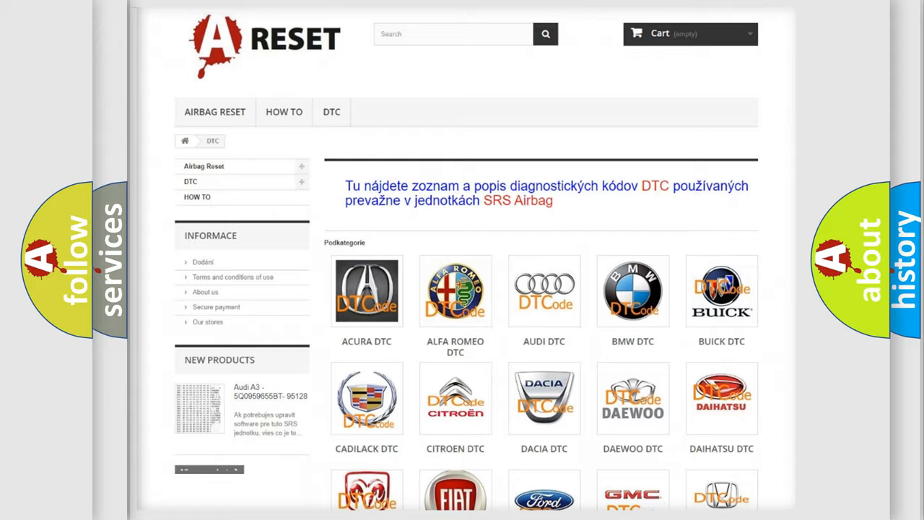
scroll("down", 3)
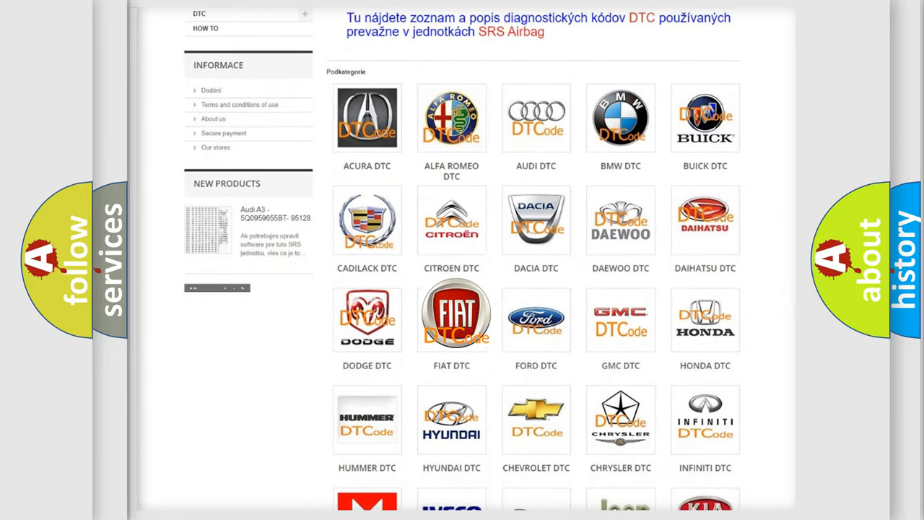
left_click(450, 315)
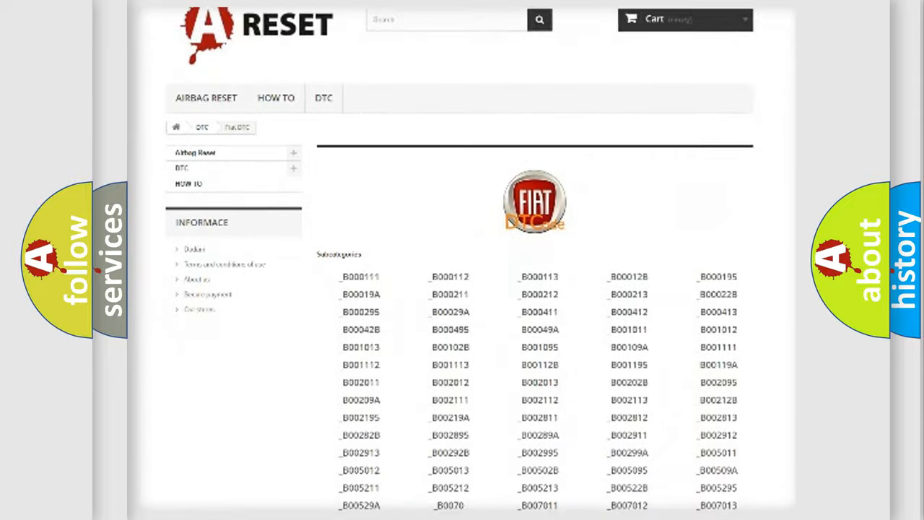
scroll("down", 3)
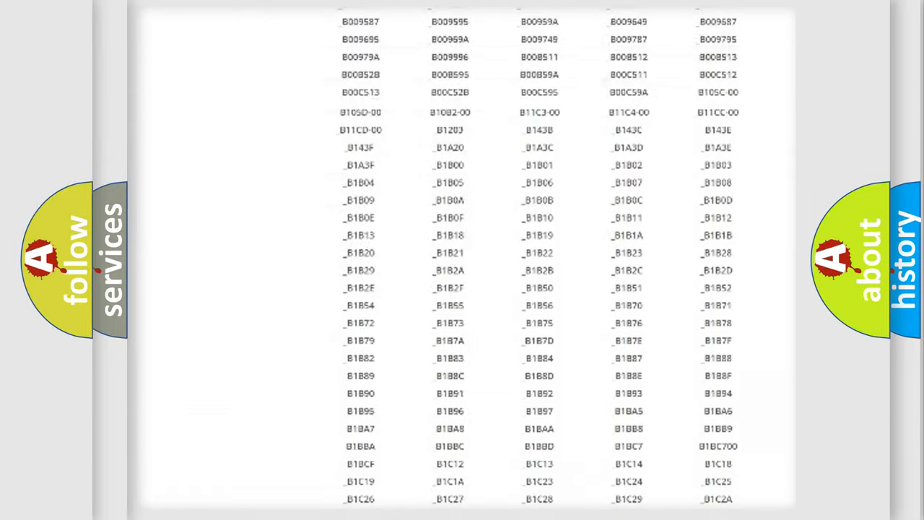
scroll("up", 3)
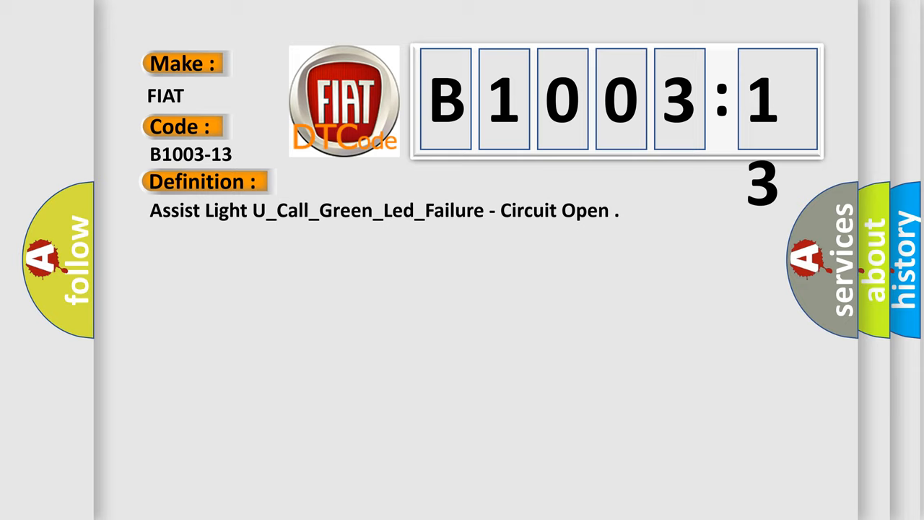
Step: Advance the B1003-13 slide to its description of the LIN Bus error from the Electronic Overhead Module
left_click(374, 182)
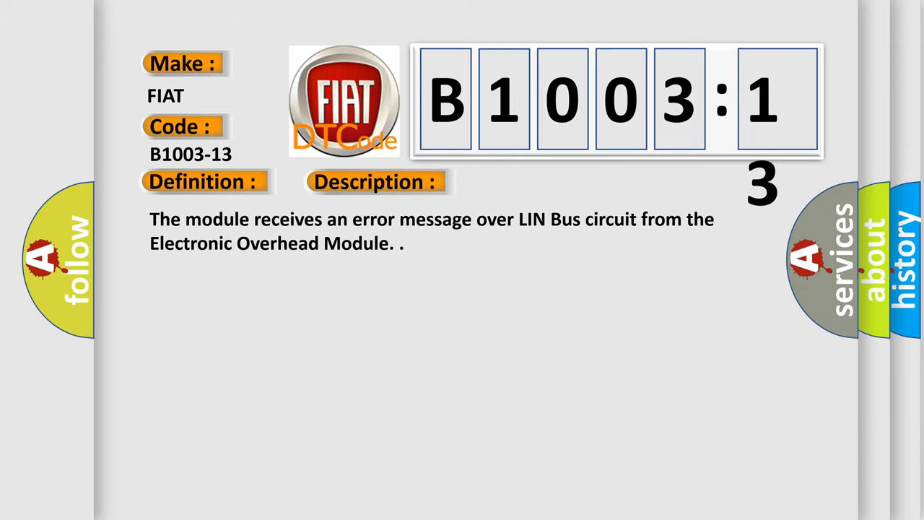